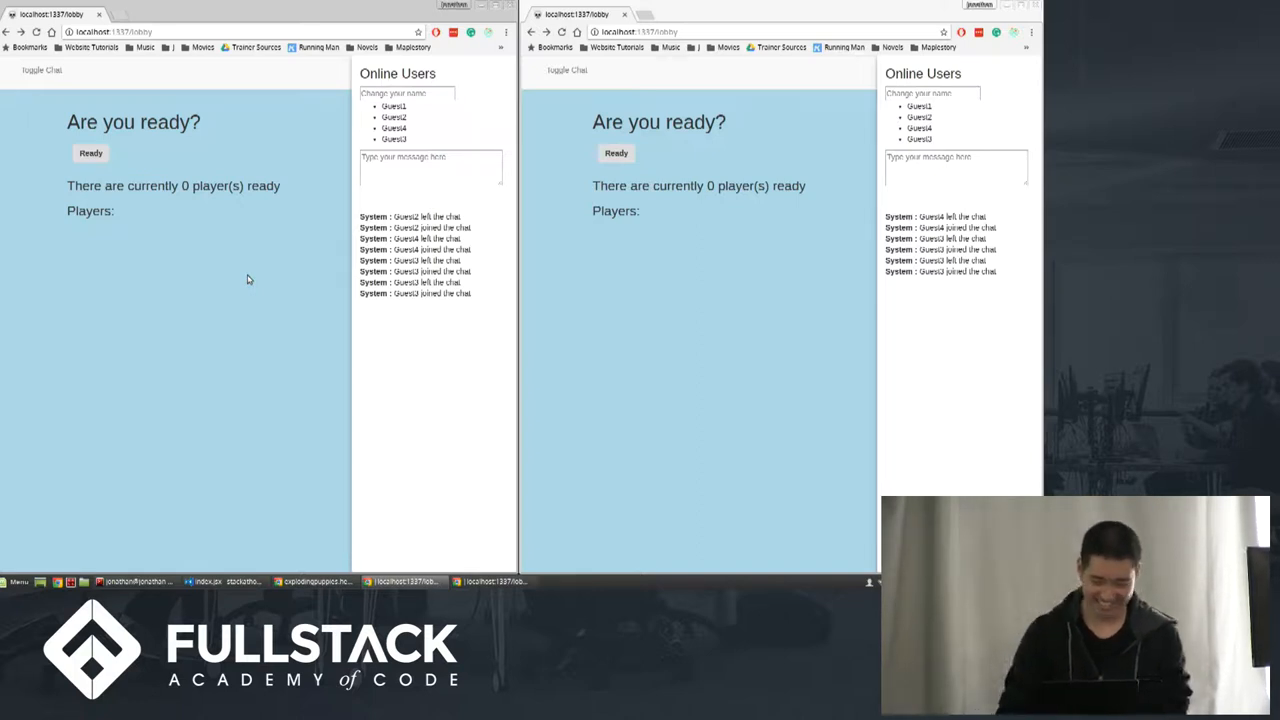
pyautogui.moveTo(276, 316)
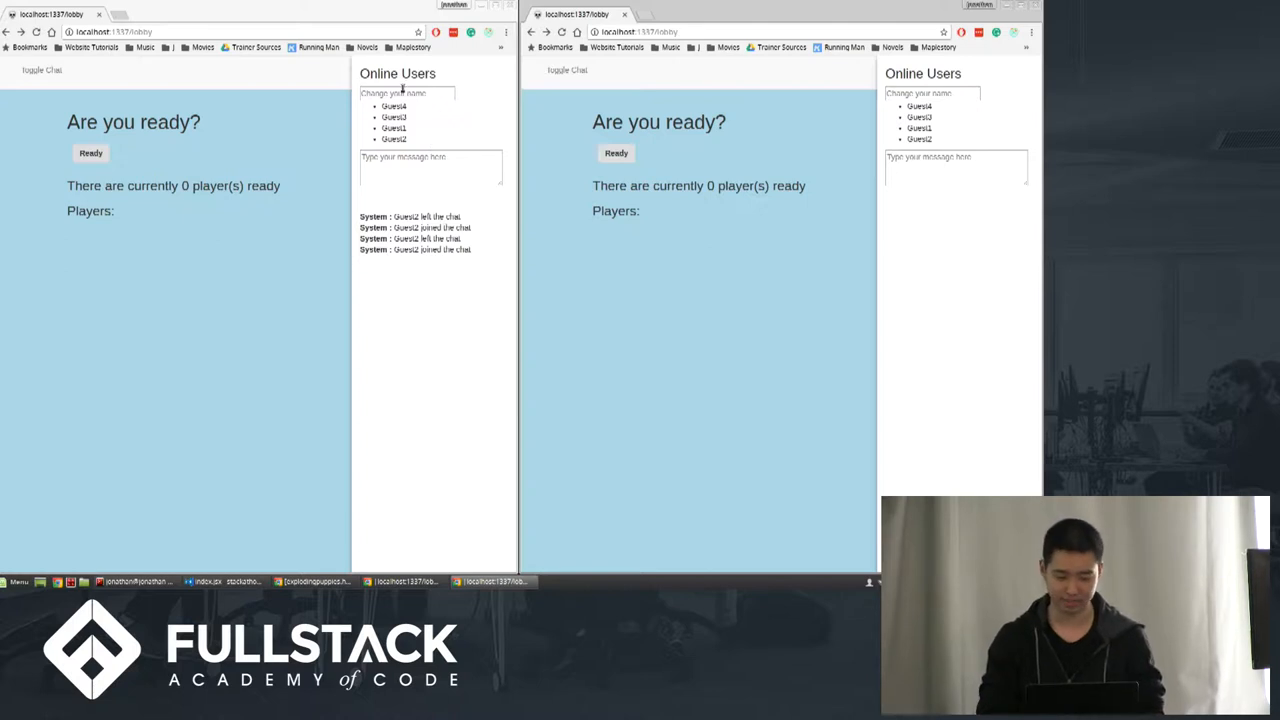
# Name a guest 'jonathan' and mark every player ready so the lobby shows four ready players.
pyautogui.write('jon')
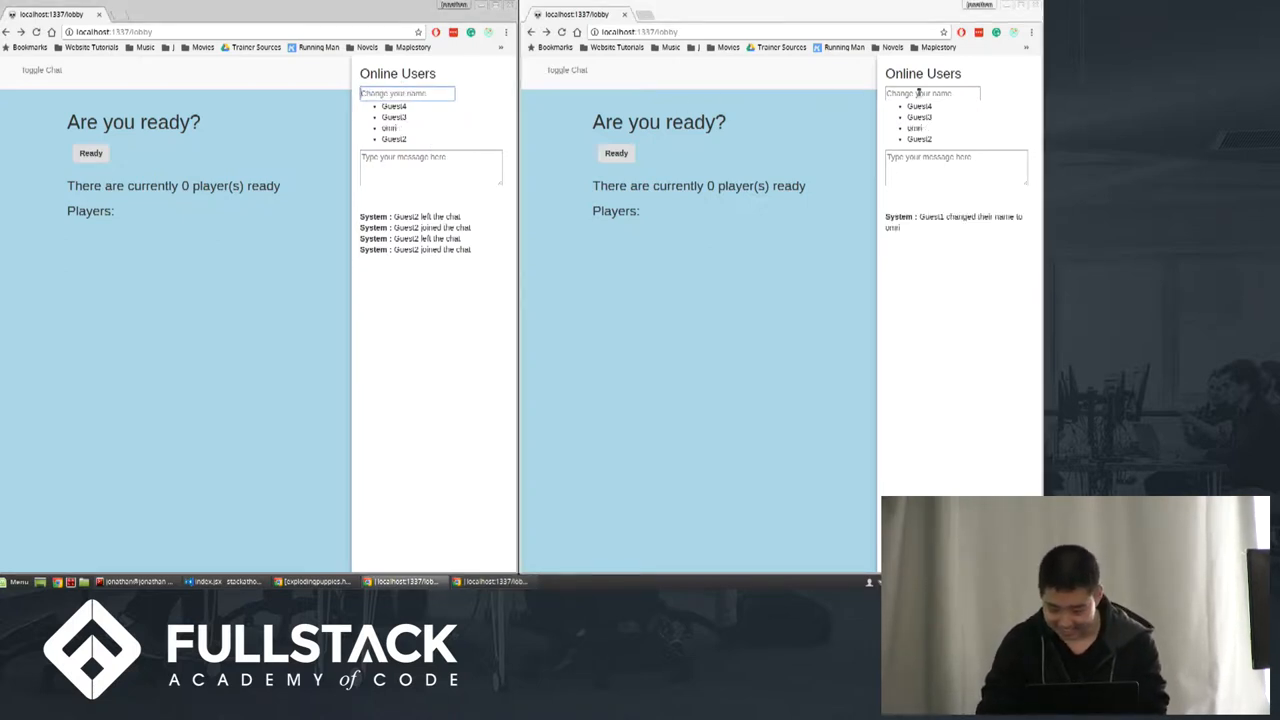
pyautogui.write('jonathan')
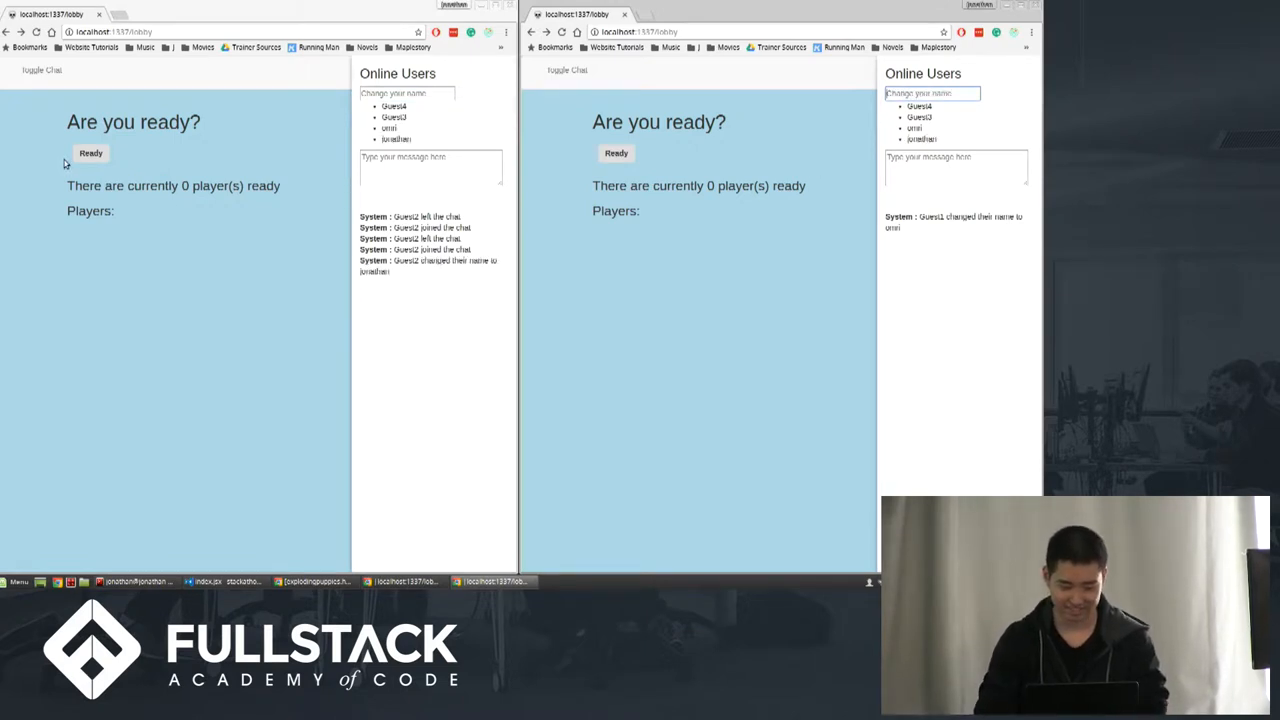
pyautogui.click(90, 152)
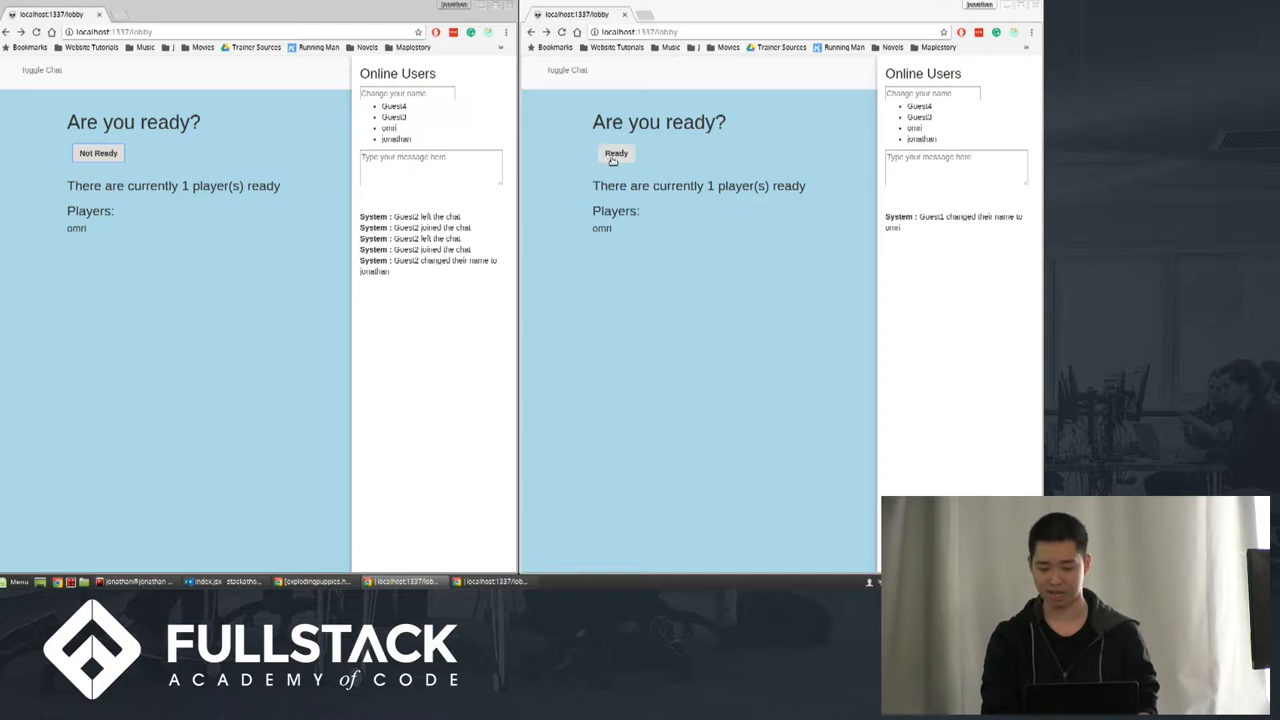
pyautogui.click(616, 152)
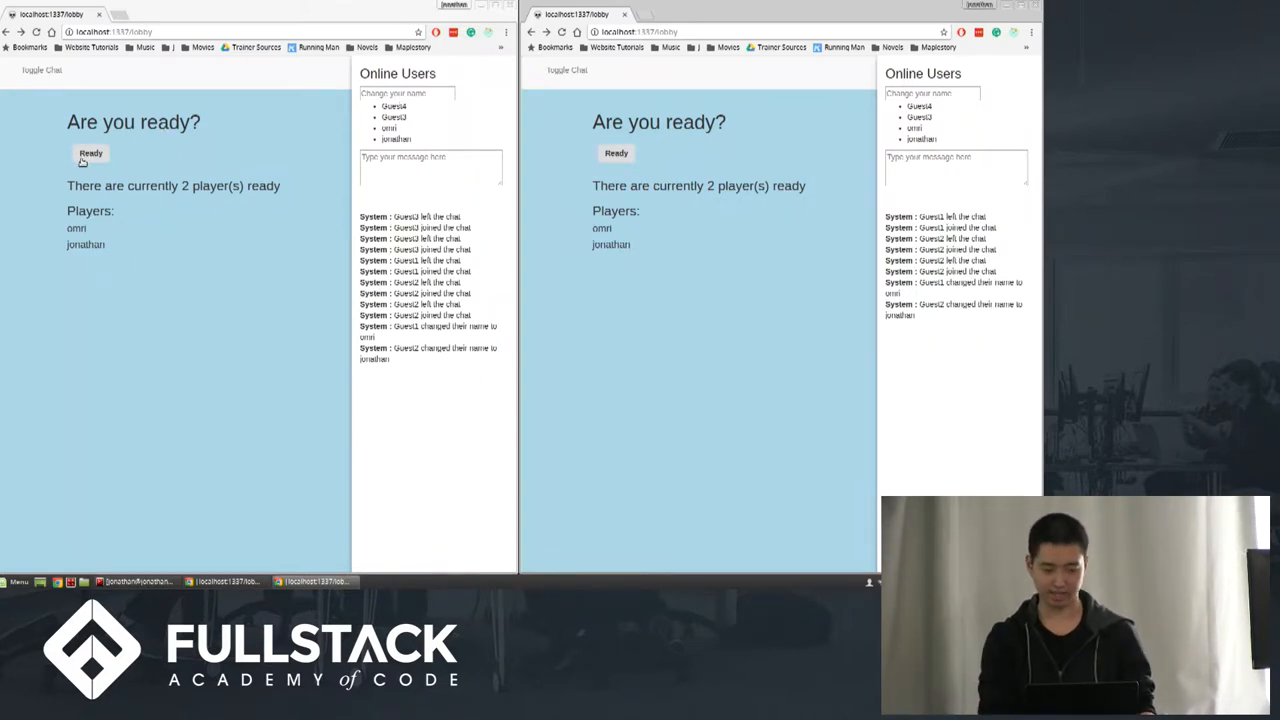
pyautogui.click(90, 152)
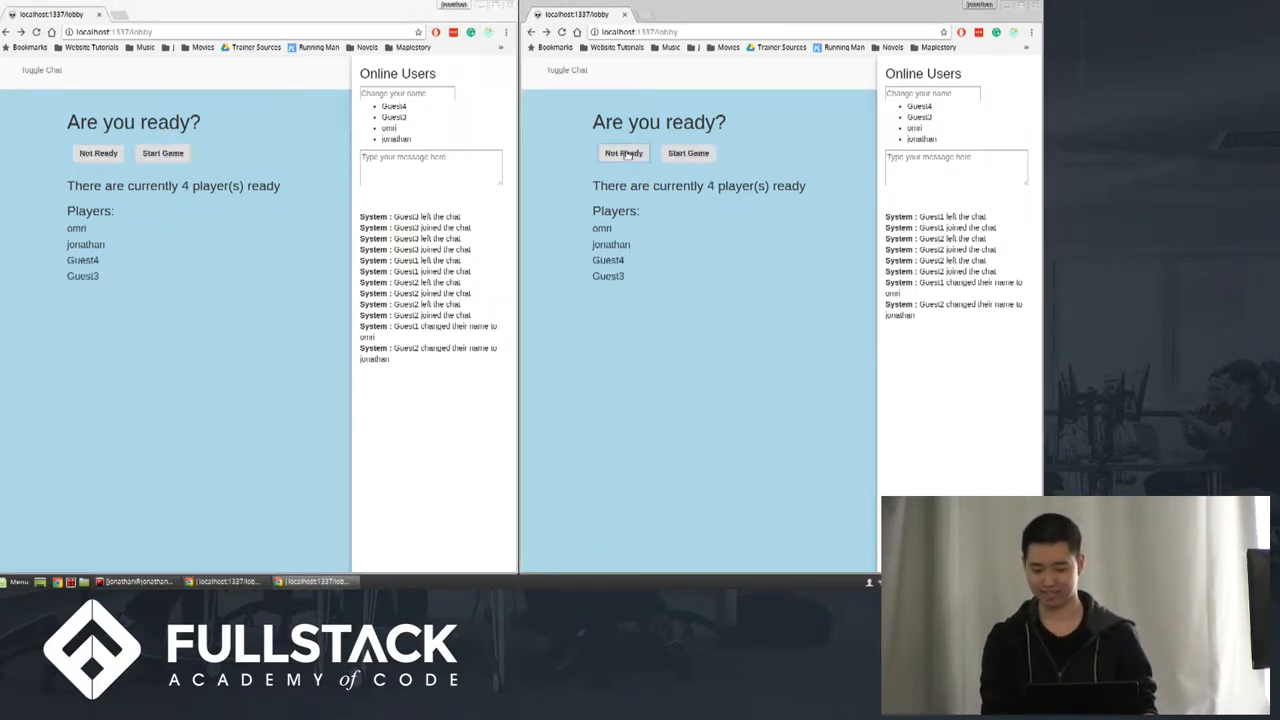
# Start the four-player game and hide the chat sidebar.
pyautogui.click(688, 152)
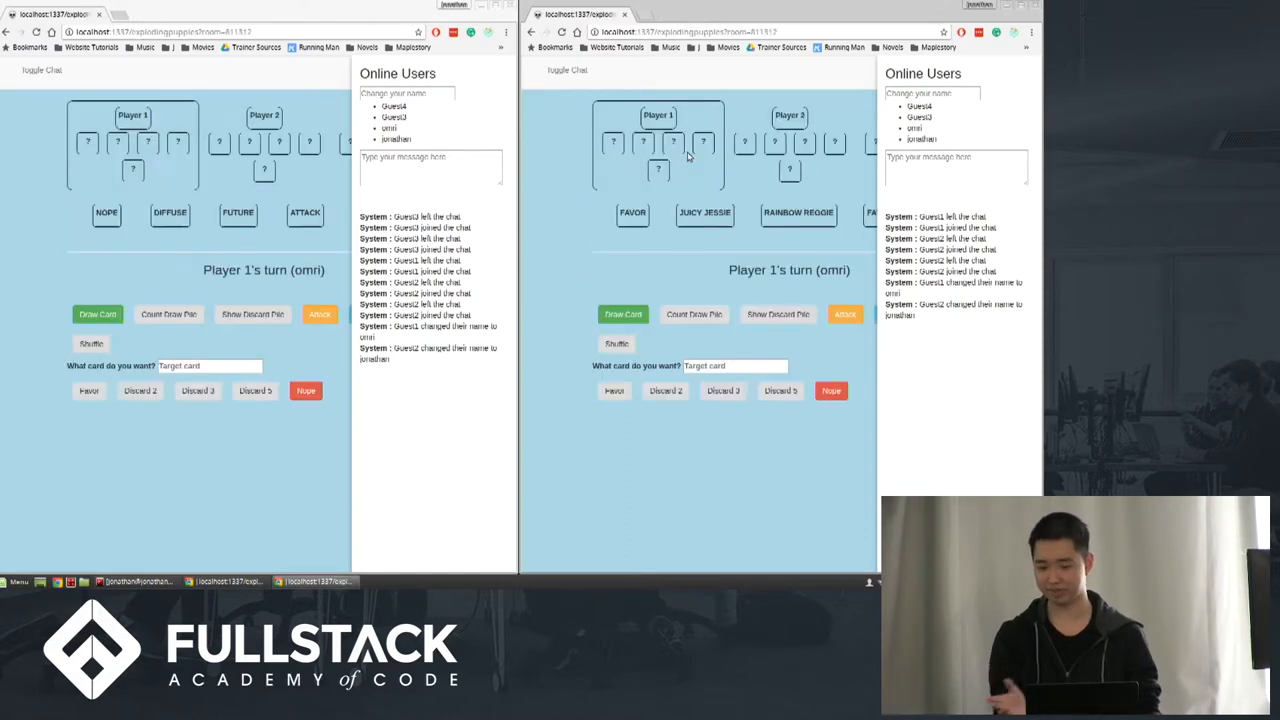
pyautogui.moveTo(176, 188)
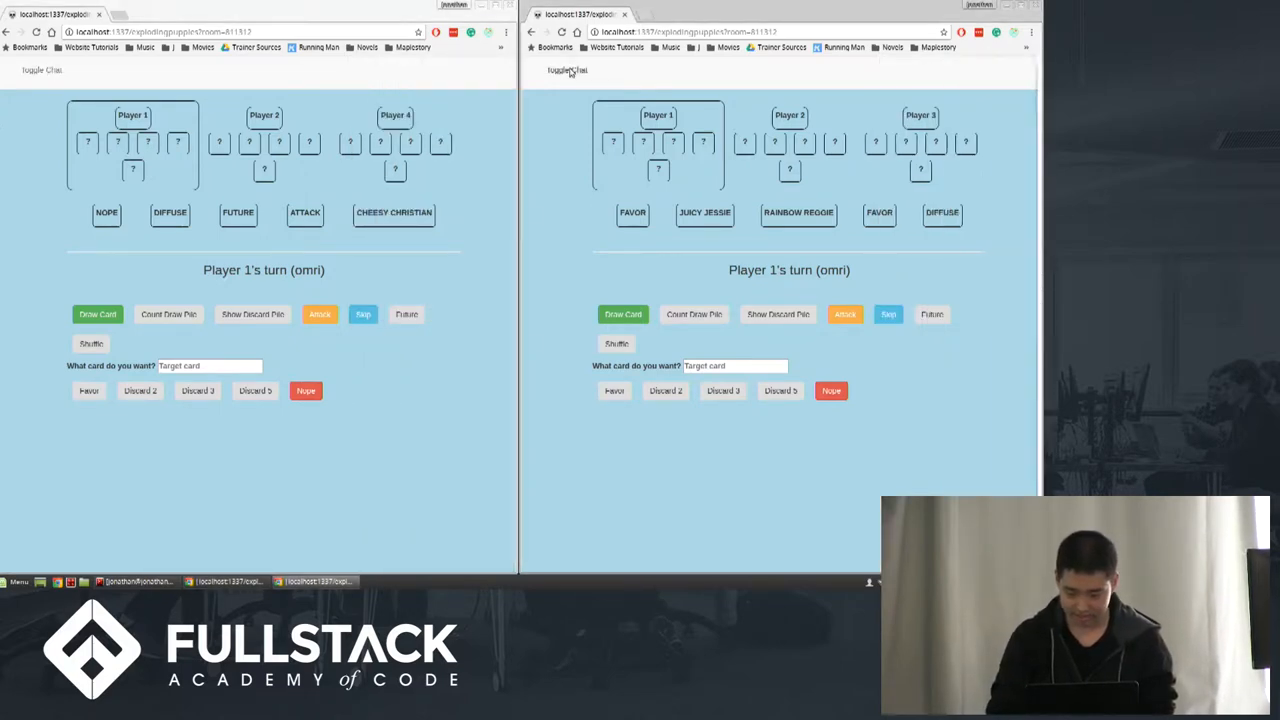
pyautogui.click(40, 70)
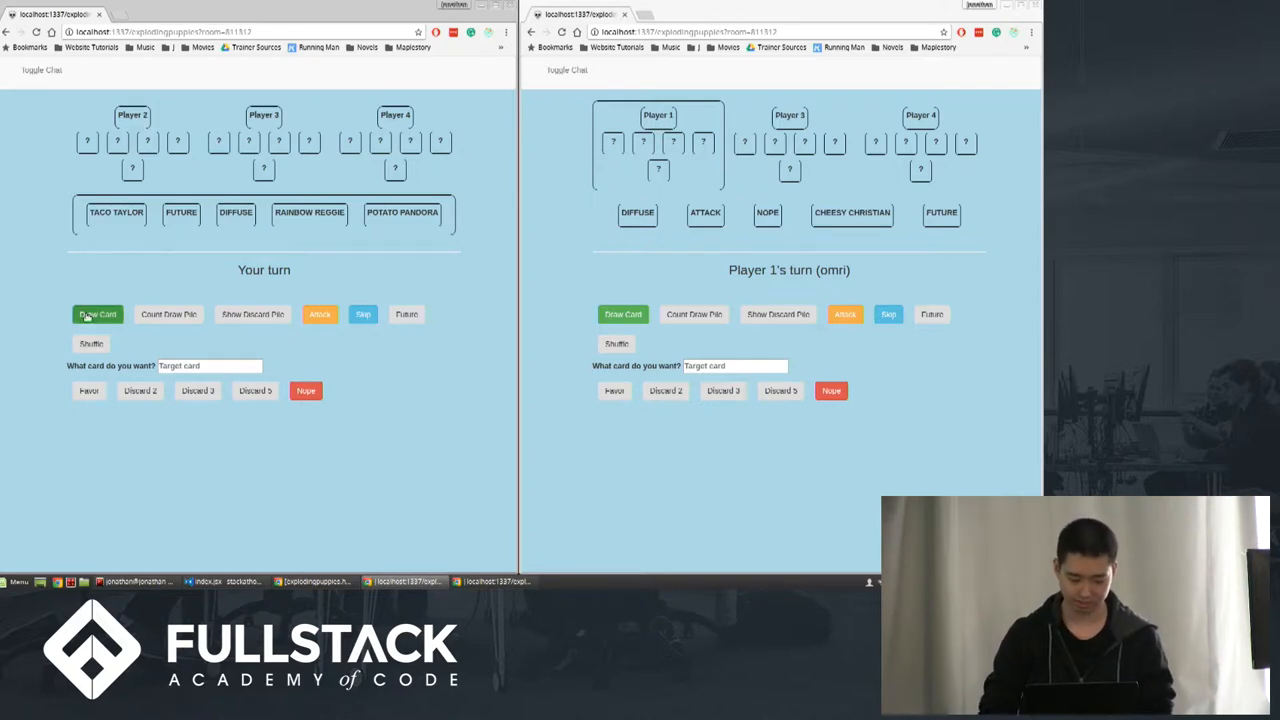
# Draw to end a turn, attack the next player, who draws two forced cards including CHEESY CHRISTIAN and SKIP.
pyautogui.click(96, 314)
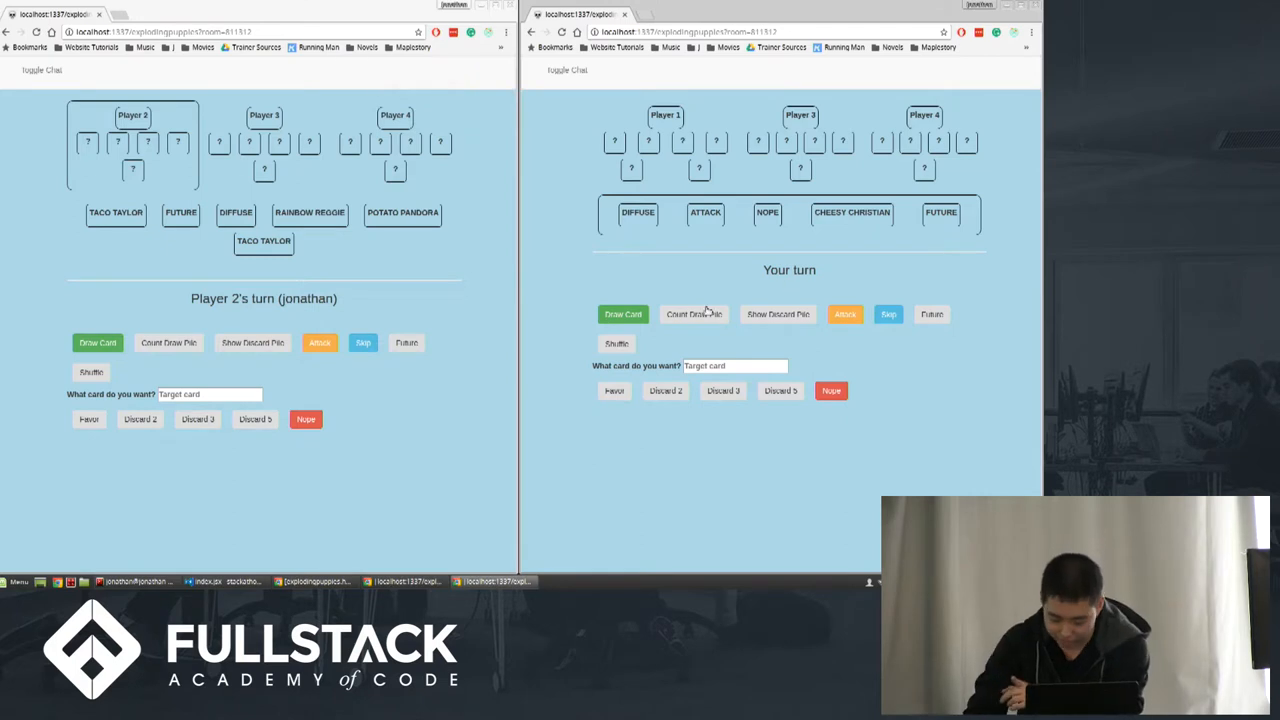
pyautogui.moveTo(704, 216)
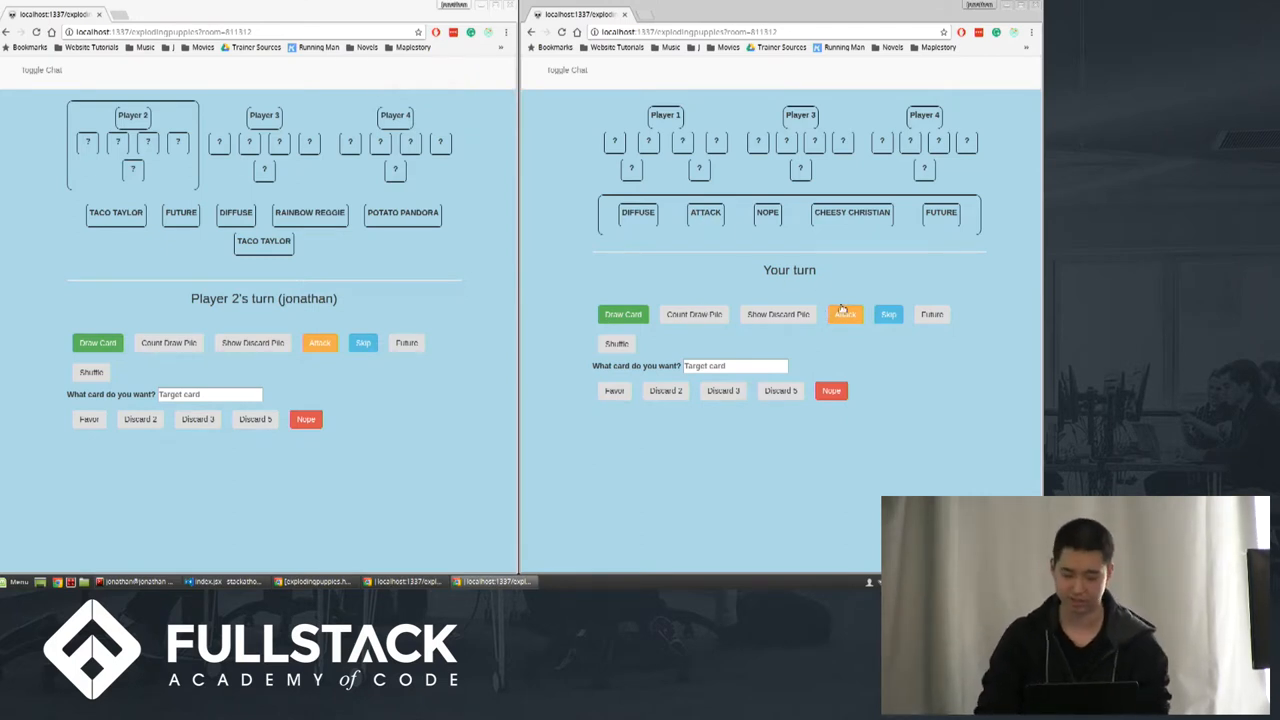
pyautogui.click(844, 314)
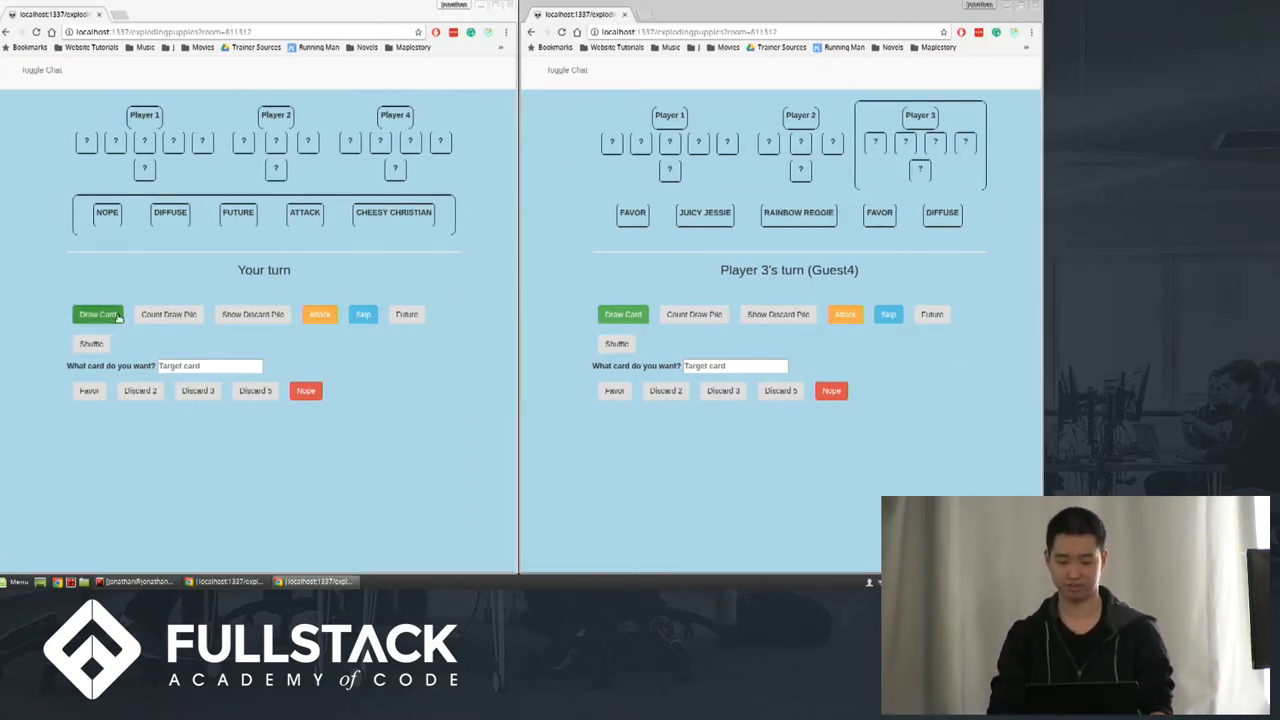
pyautogui.click(96, 314)
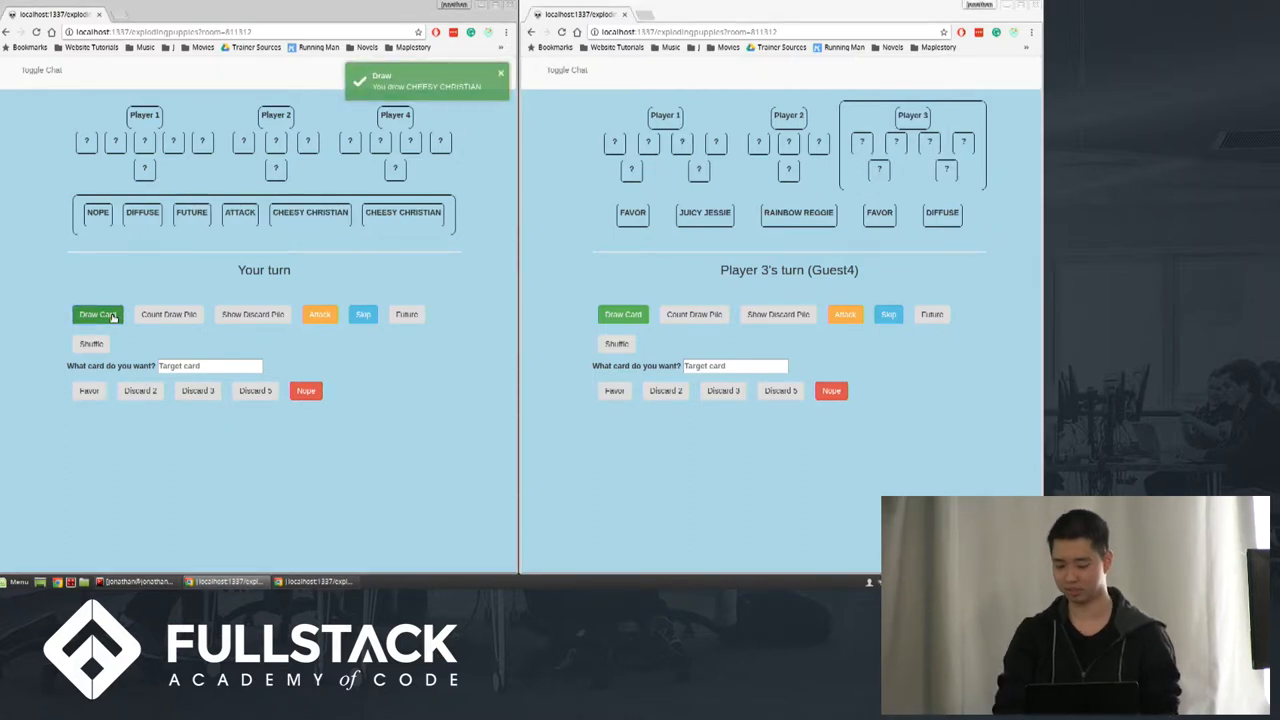
pyautogui.click(96, 314)
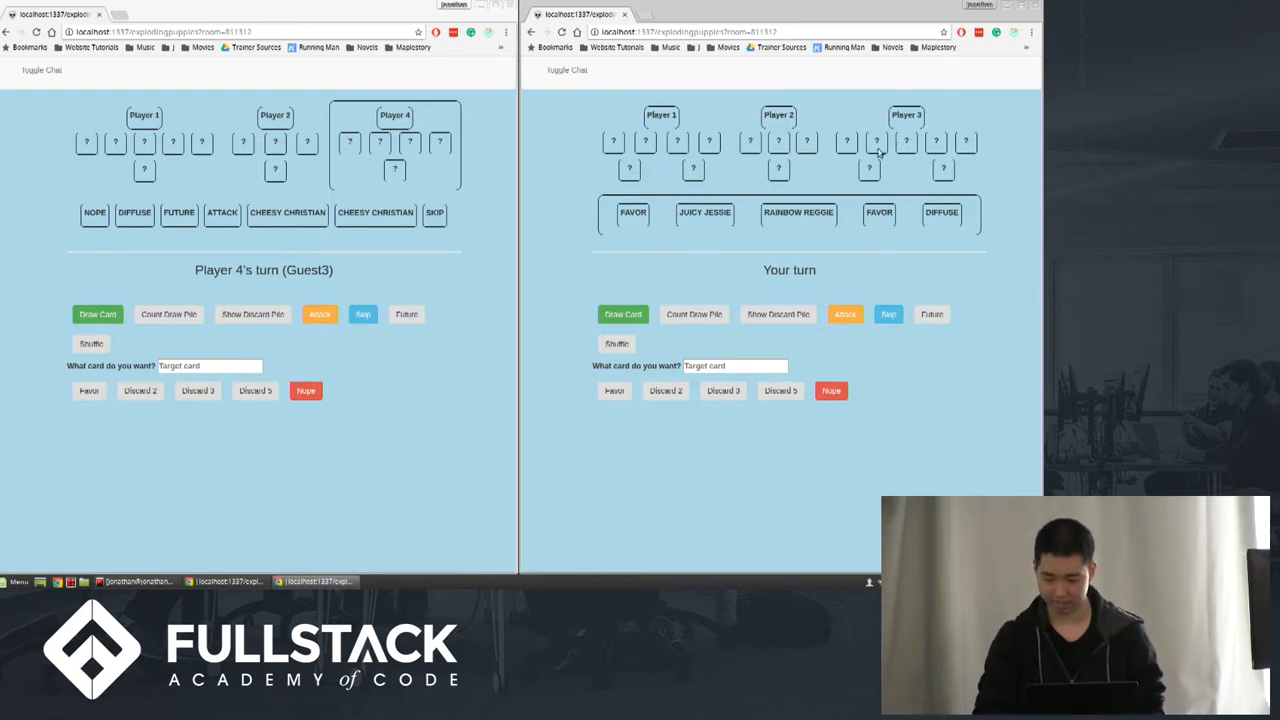
# Target Player 4 with a Favor, take their FUTURE card, then draw to end the turn.
pyautogui.click(906, 140)
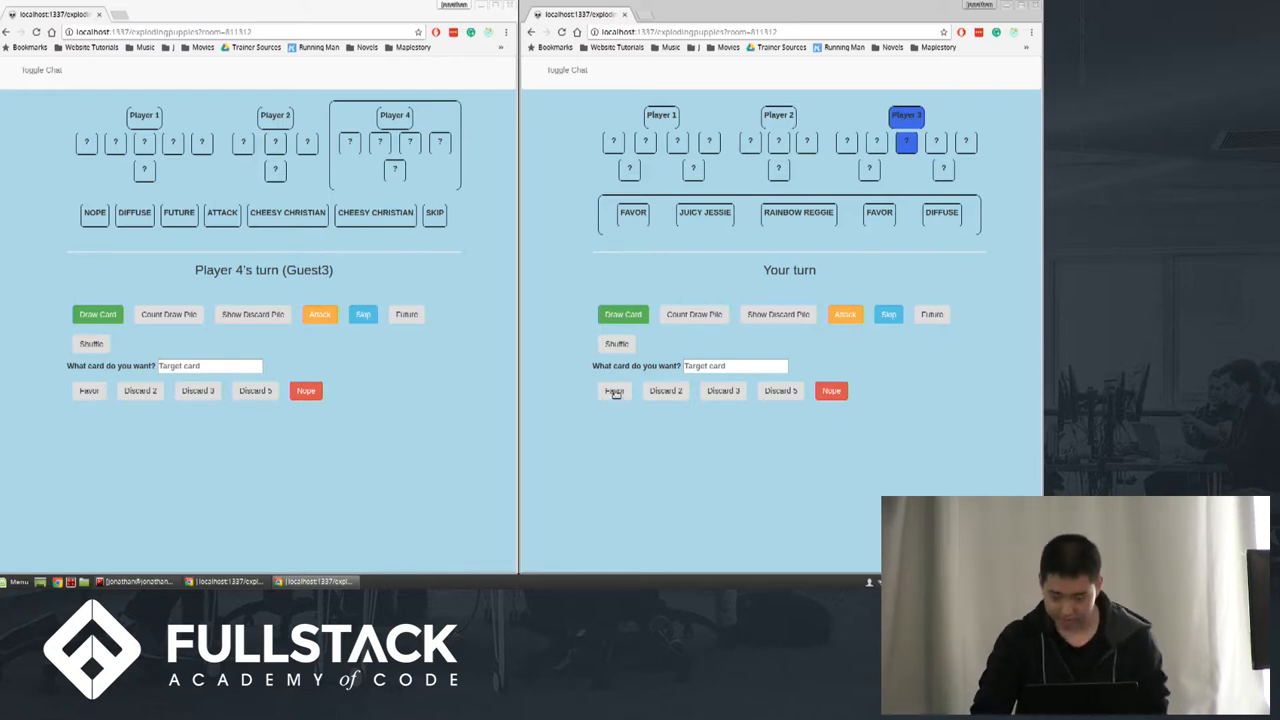
pyautogui.click(614, 390)
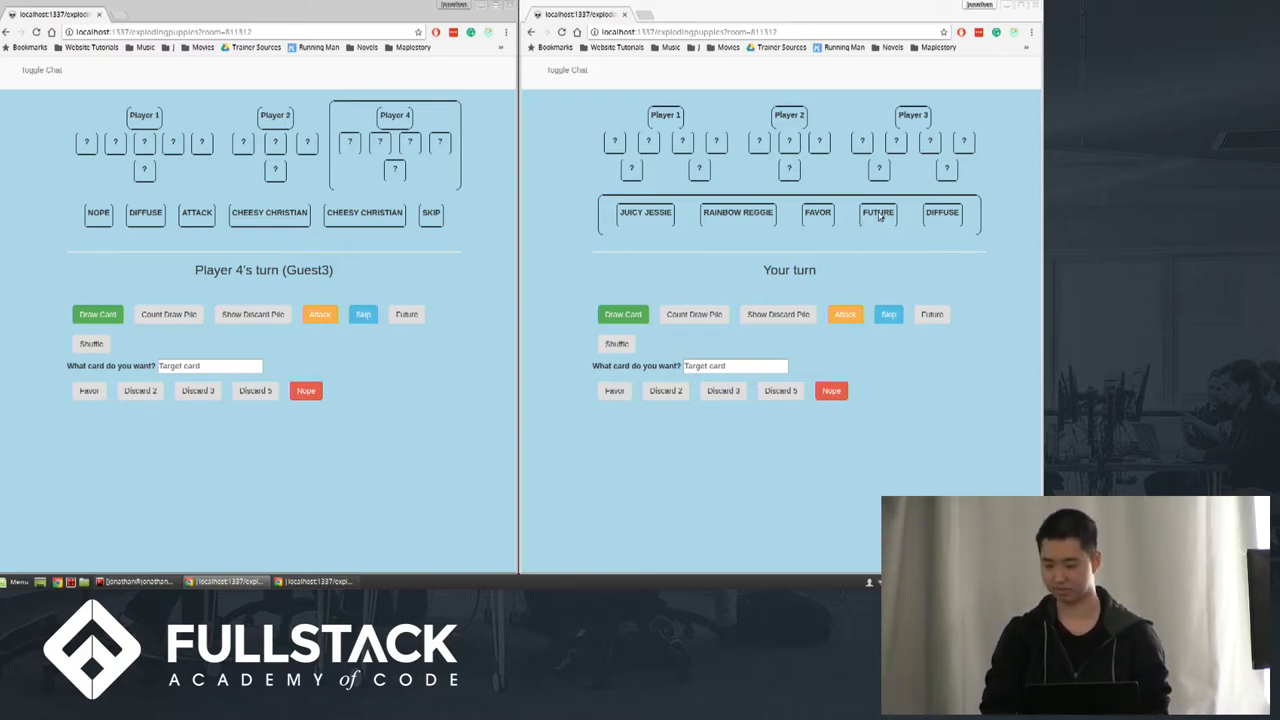
pyautogui.click(876, 212)
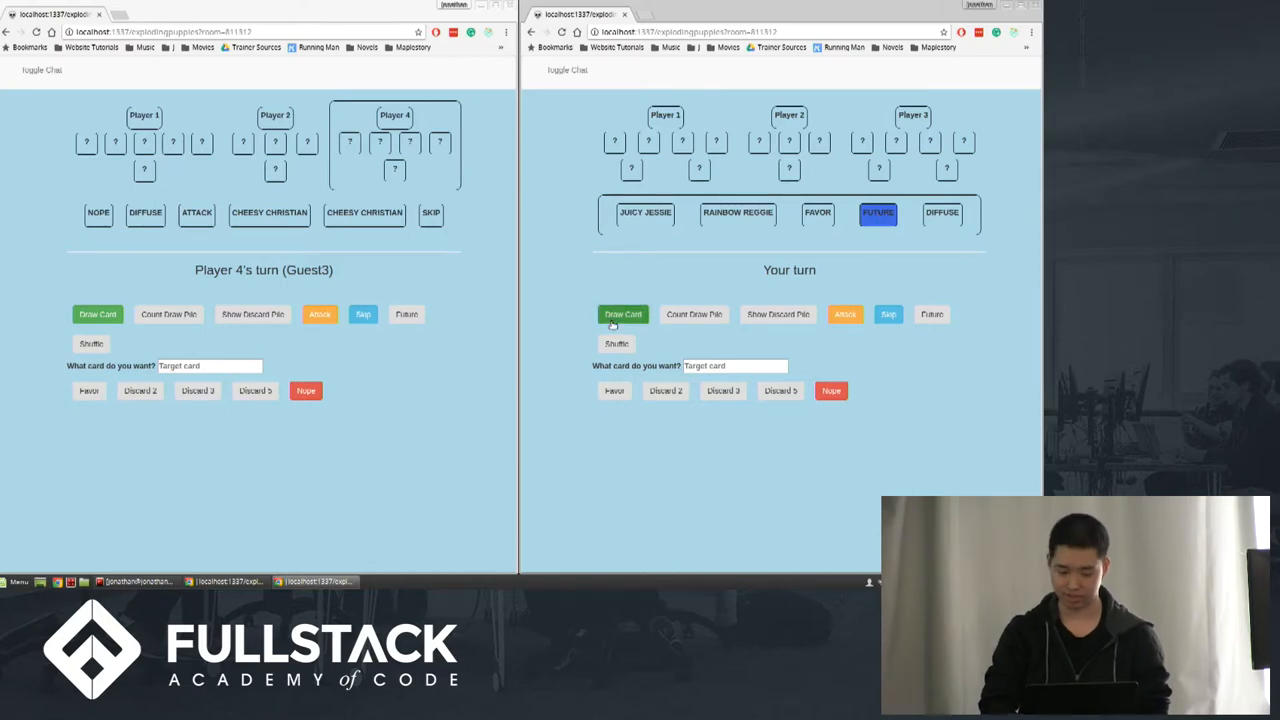
pyautogui.click(622, 314)
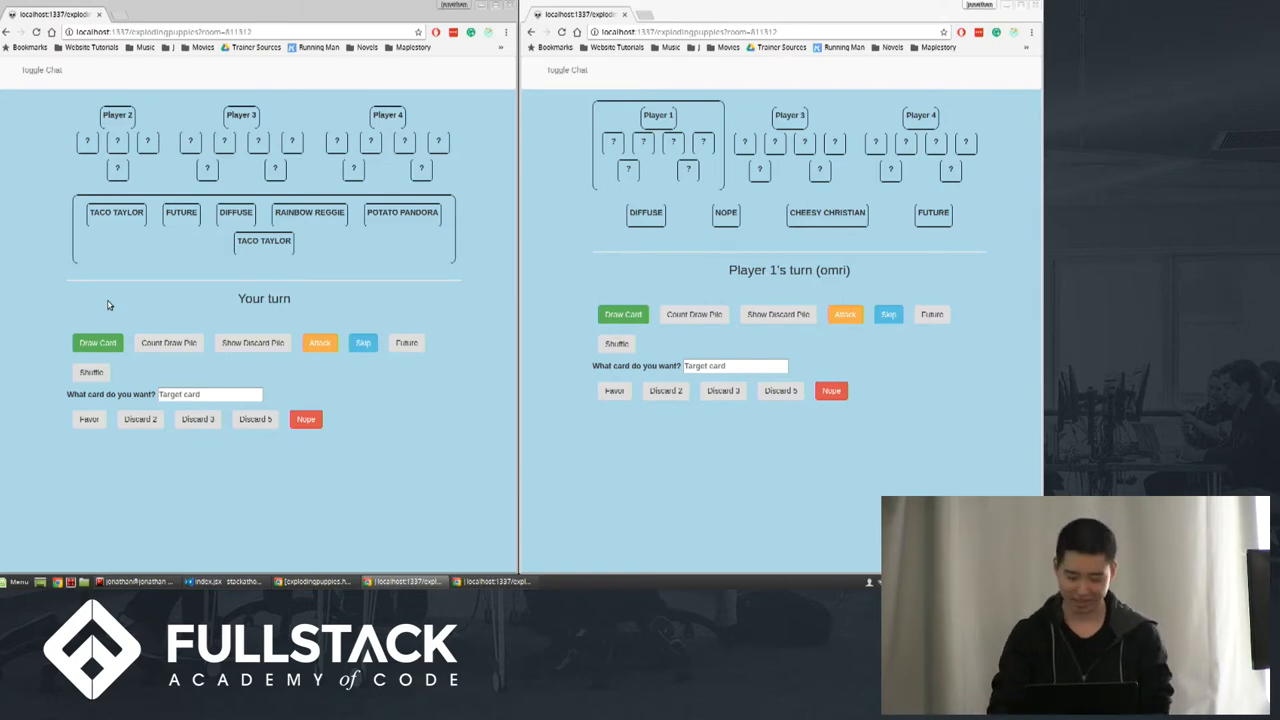
# Draw a card for each player in turn, adding RAINBOW REGGIE, DIFFUSE, ATTACK and CHEESY CHRISTIAN to hands.
pyautogui.click(96, 342)
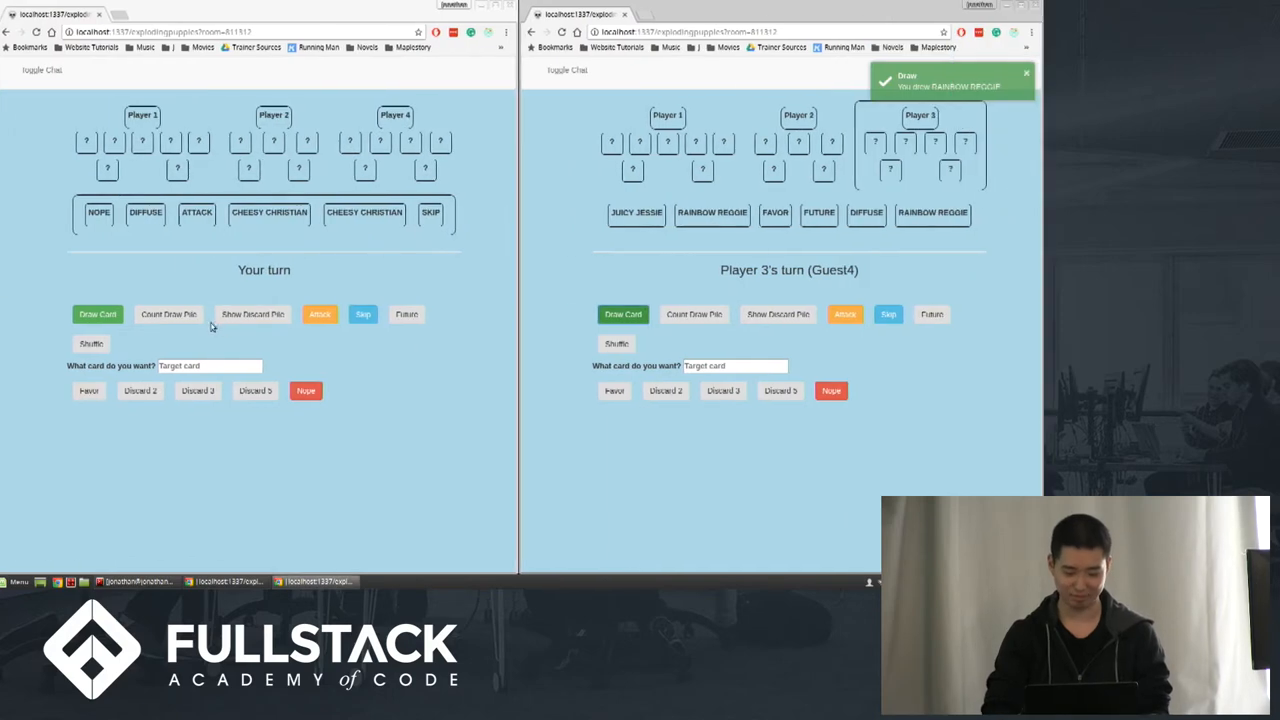
pyautogui.click(96, 314)
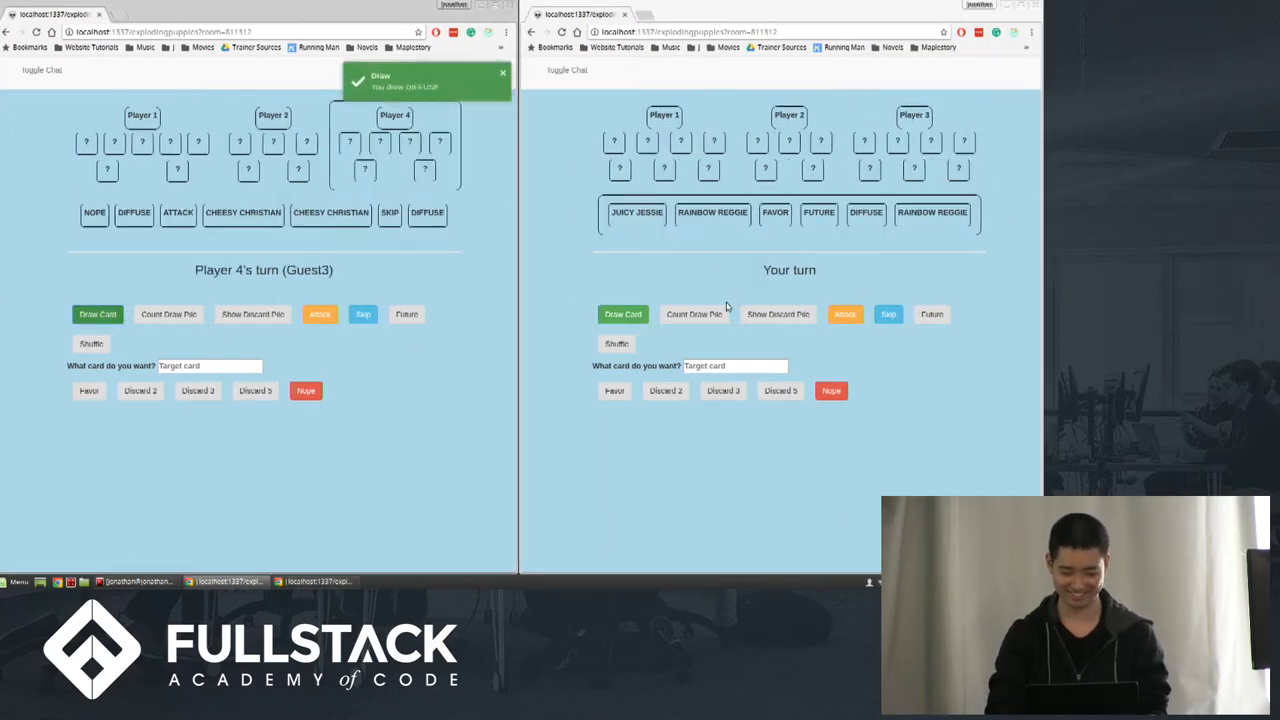
pyautogui.click(622, 314)
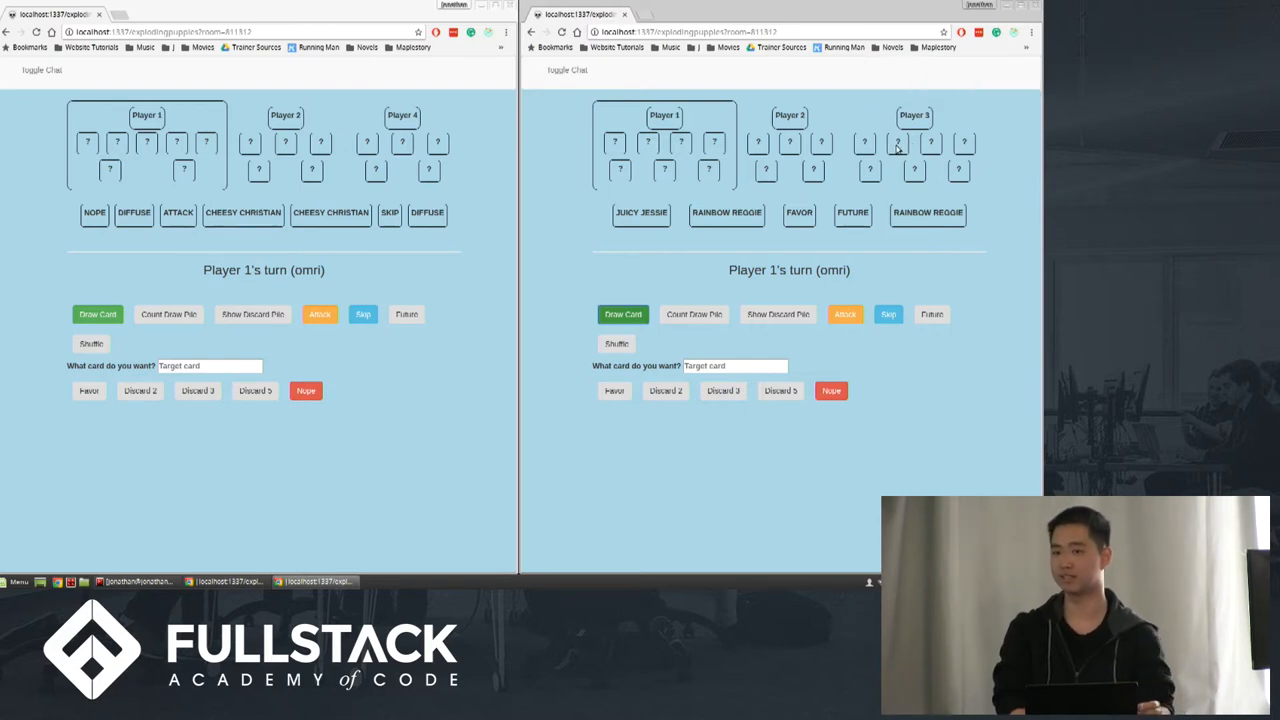
pyautogui.moveTo(834, 292)
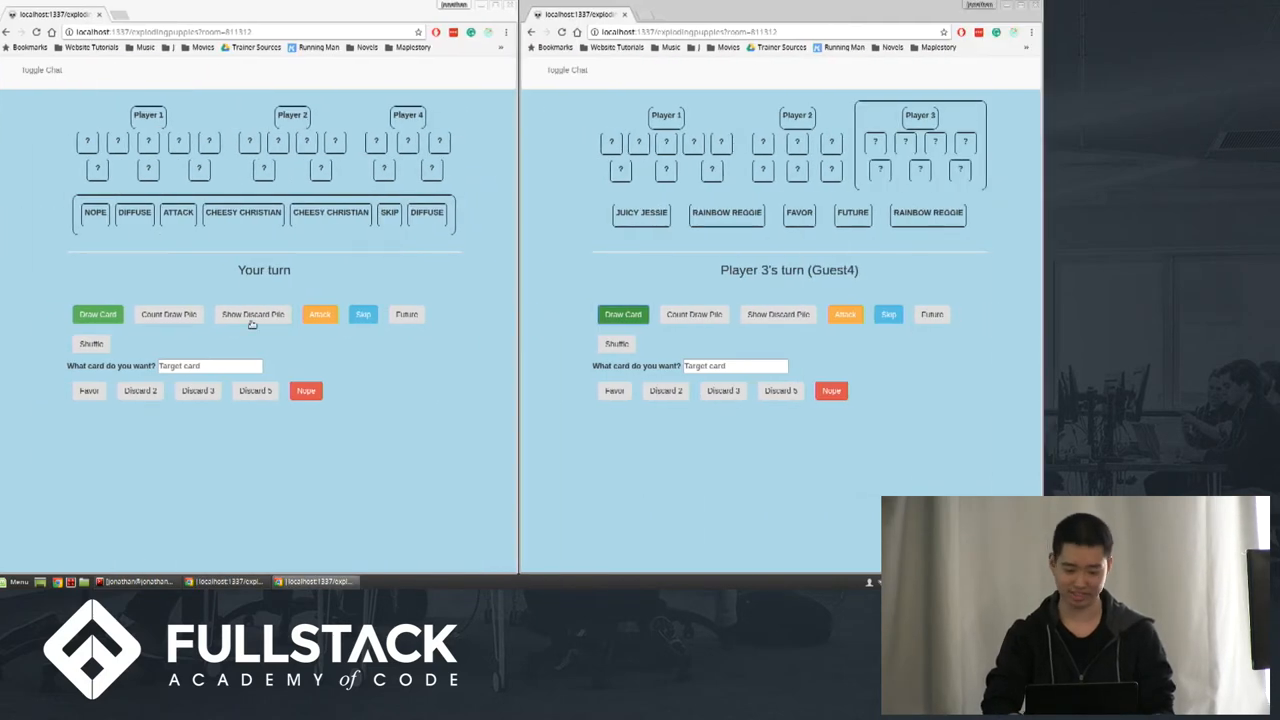
pyautogui.click(96, 314)
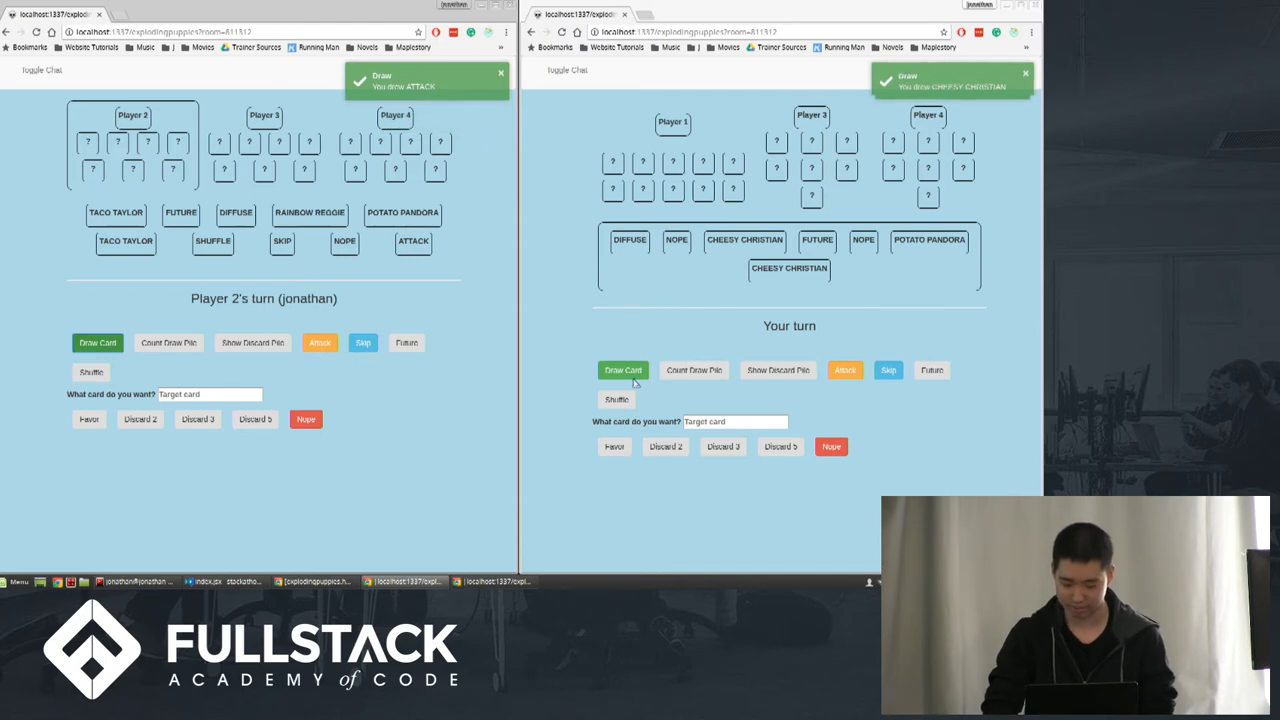
pyautogui.click(622, 370)
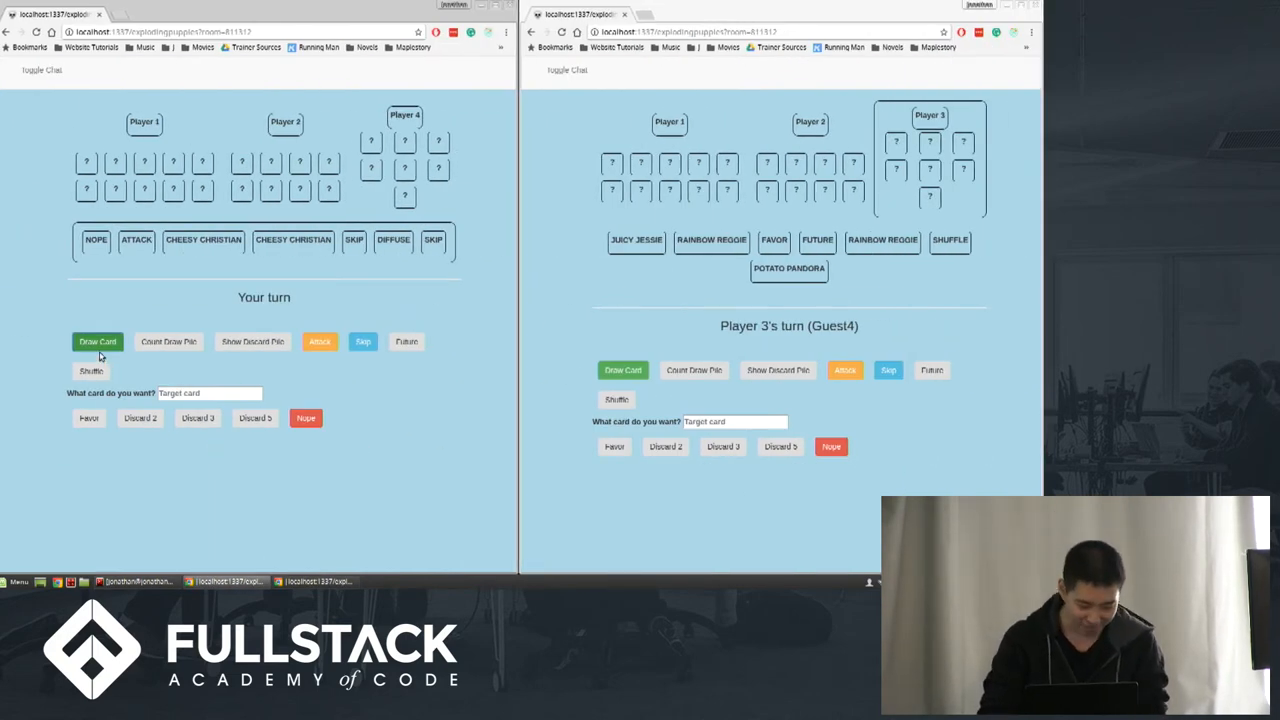
# Draw and defuse an exploding puppy, then keep drawing after Player 3 explodes.
pyautogui.click(96, 340)
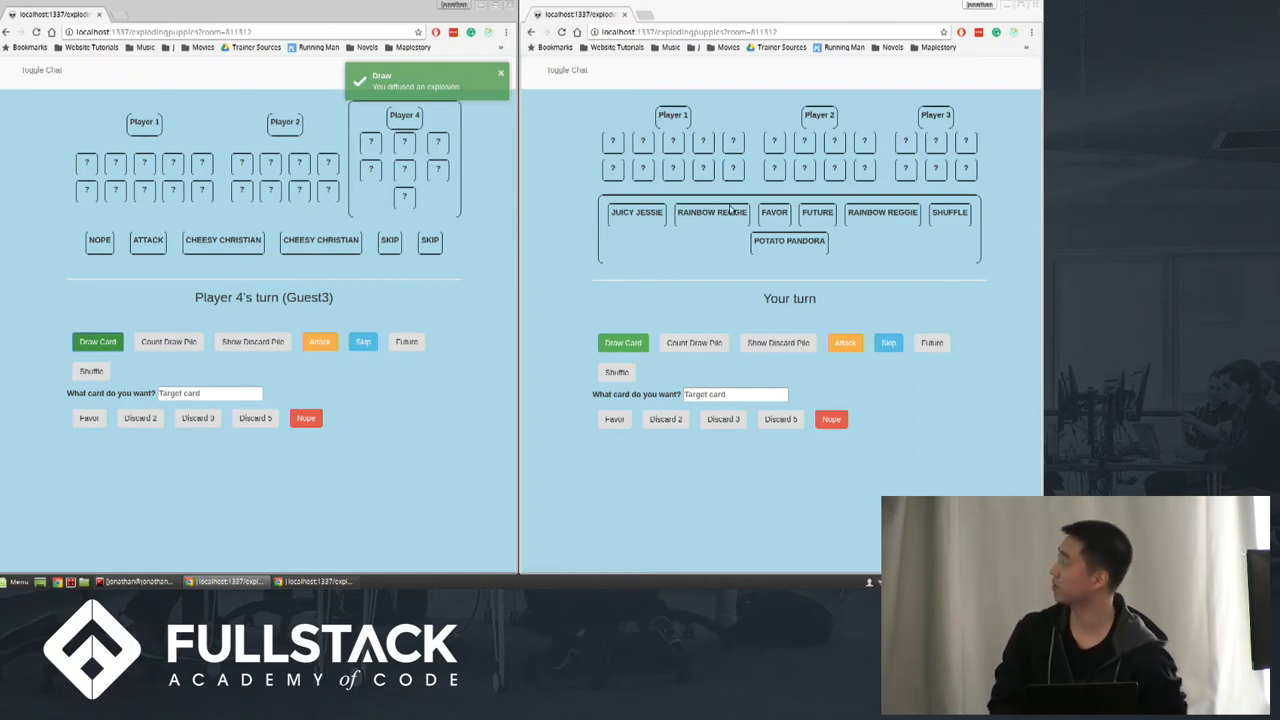
pyautogui.moveTo(640, 128)
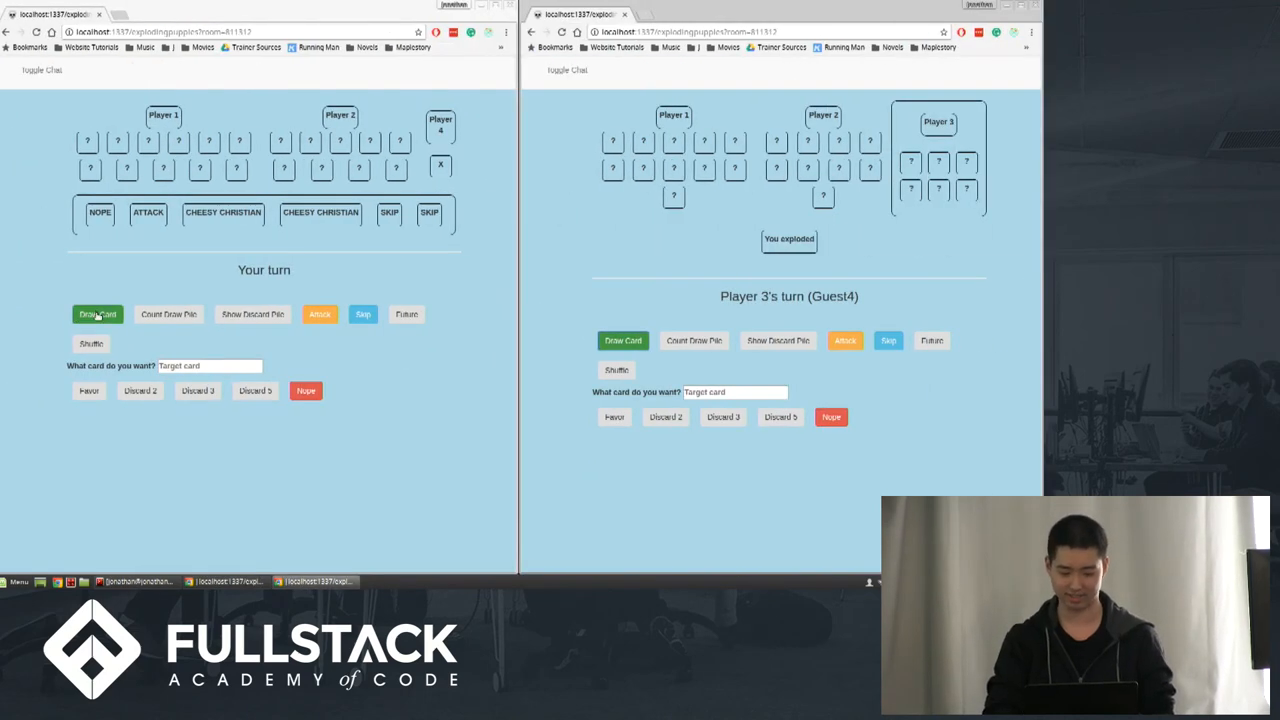
pyautogui.click(96, 312)
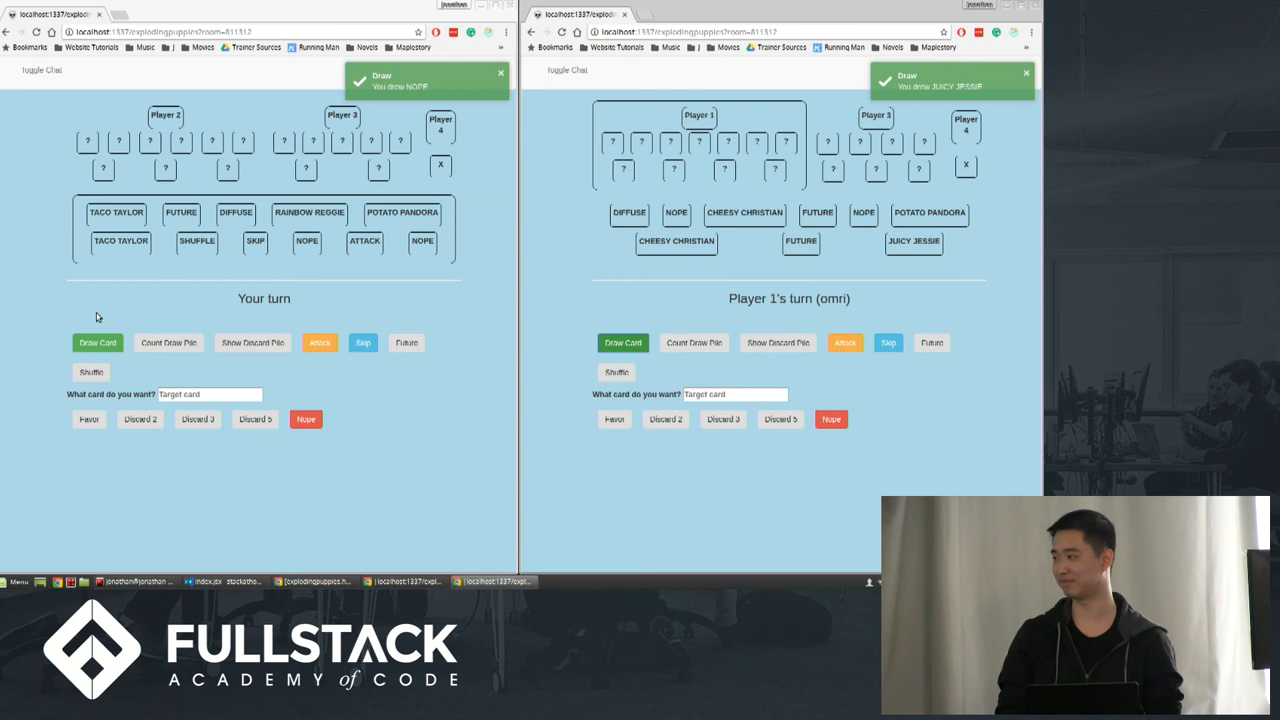